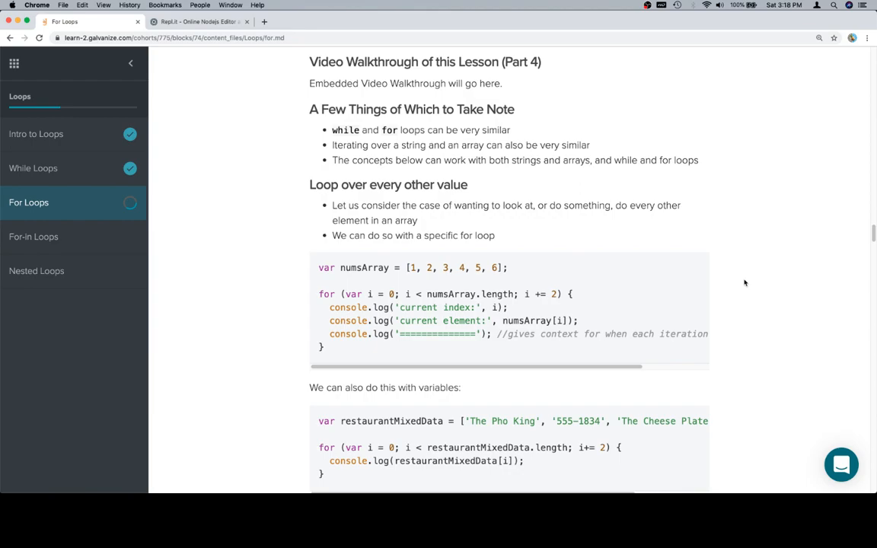
Select the numsArray every-other-element for loop in the lesson and switch to Repl.it.
scroll(down, 3)
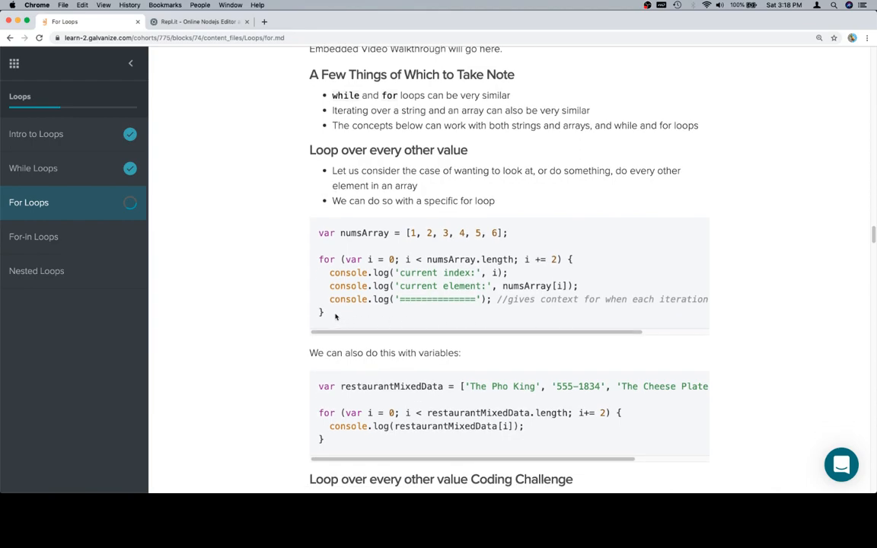
drag(318, 233, 325, 312)
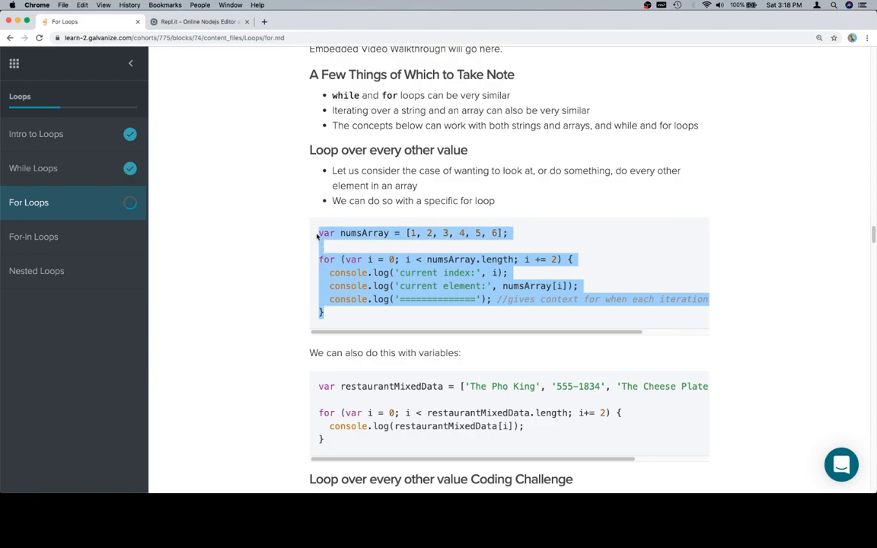
click(199, 21)
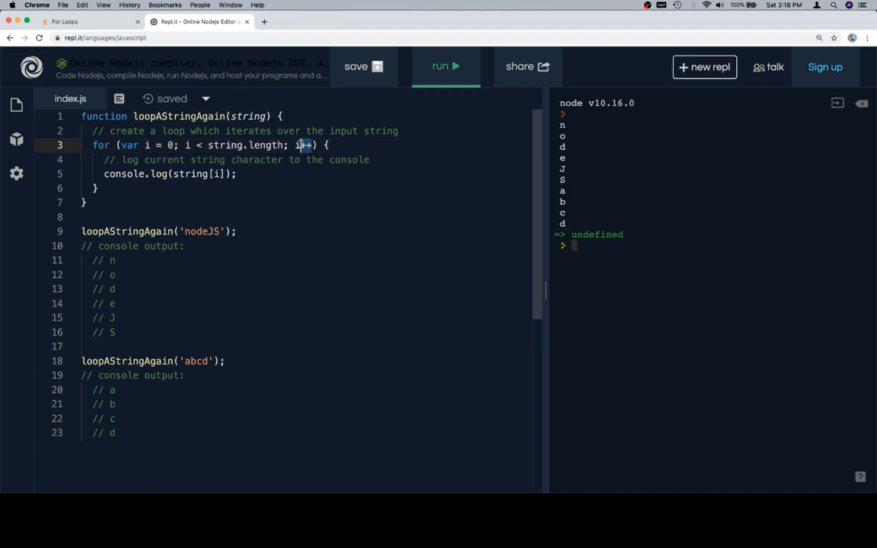
Replace index.js with the numsArray example and run it, logging indexes 0, 2, 4 and elements 1, 3, 5.
double_click(298, 145)
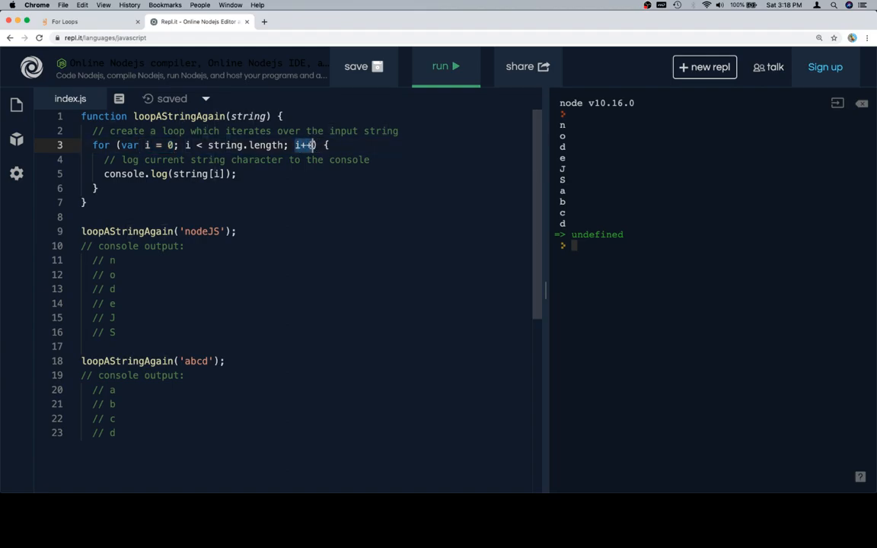
key(cmd+a)
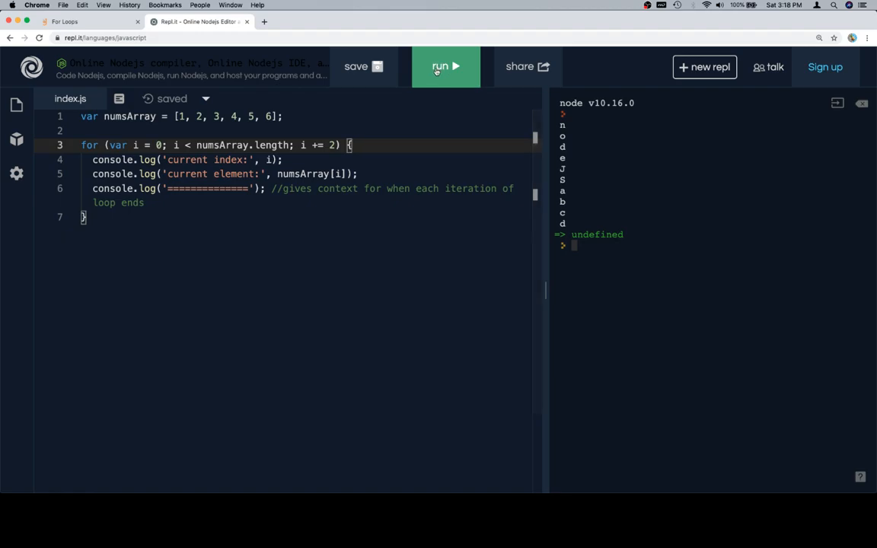
click(444, 67)
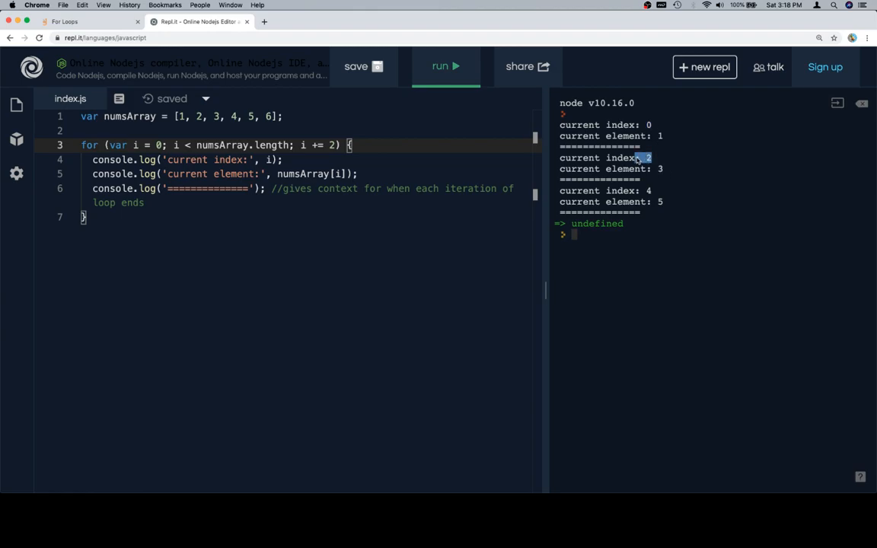
click(177, 116)
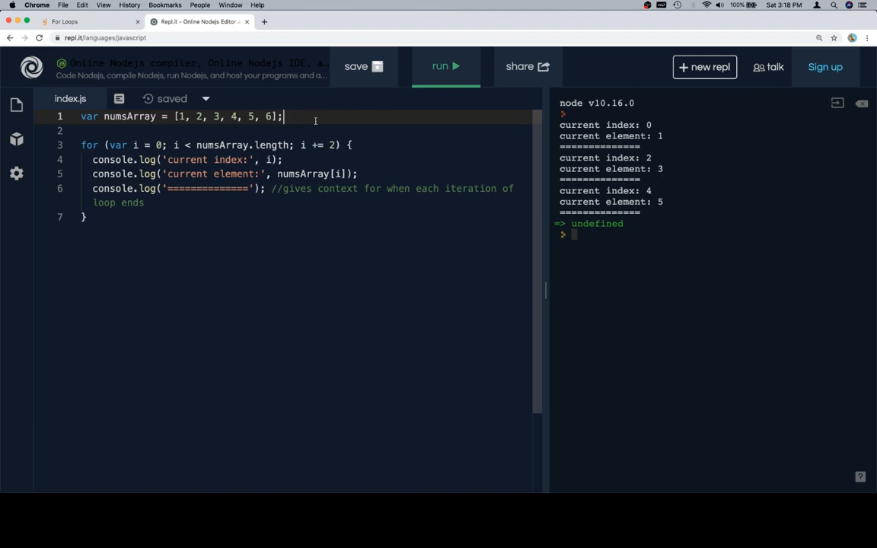
Run the restaurantMixedData example in Repl.it, printing The Pho King and The Cheese Plate, then return to the lesson.
click(64, 21)
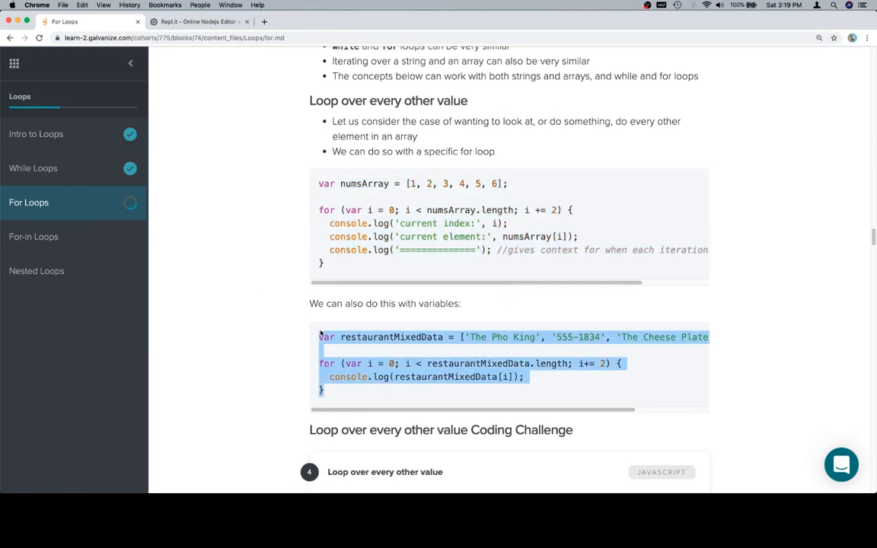
click(200, 21)
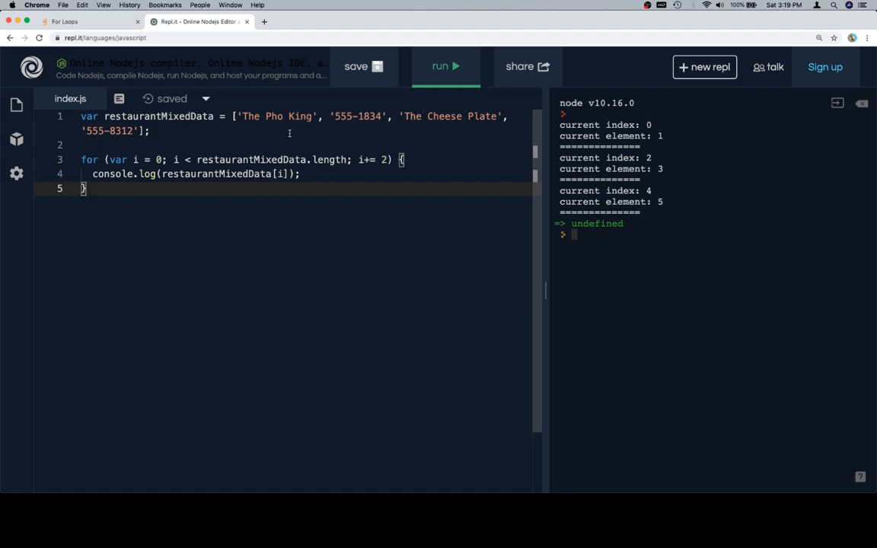
mouse_move(290, 129)
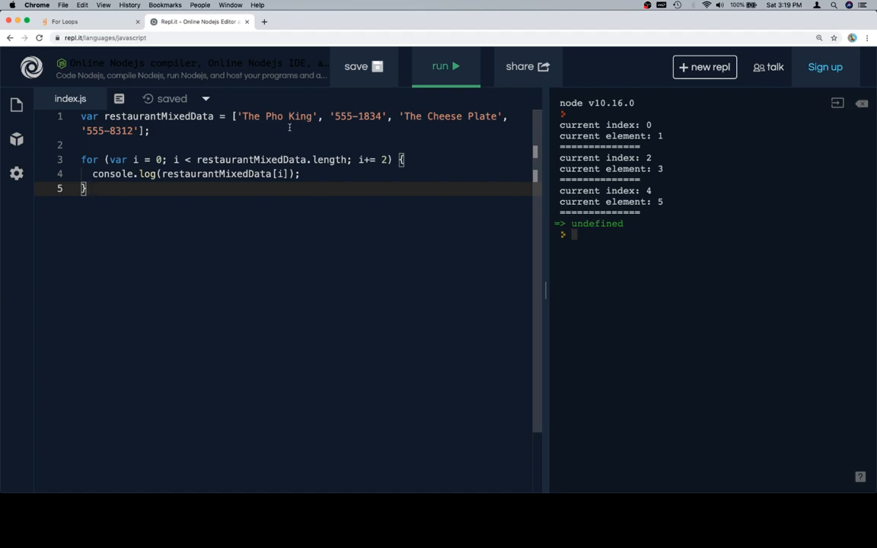
mouse_move(286, 131)
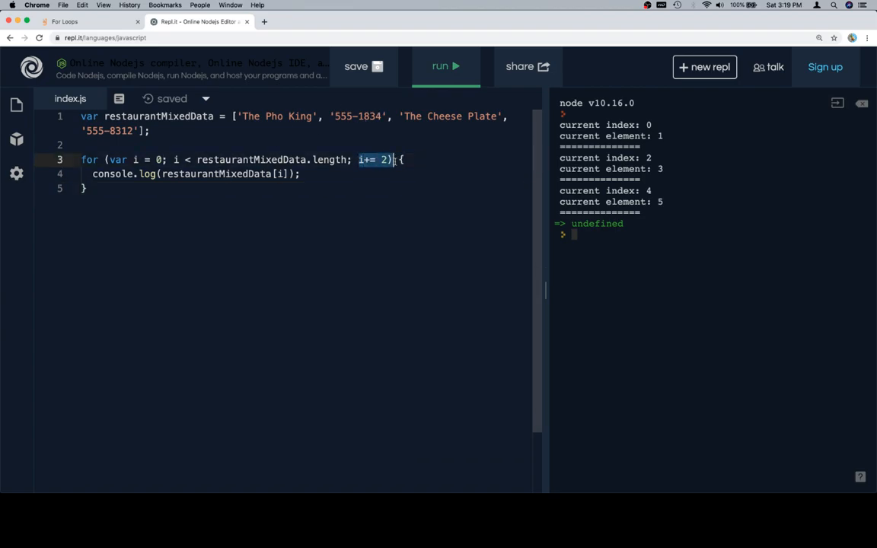
click(445, 67)
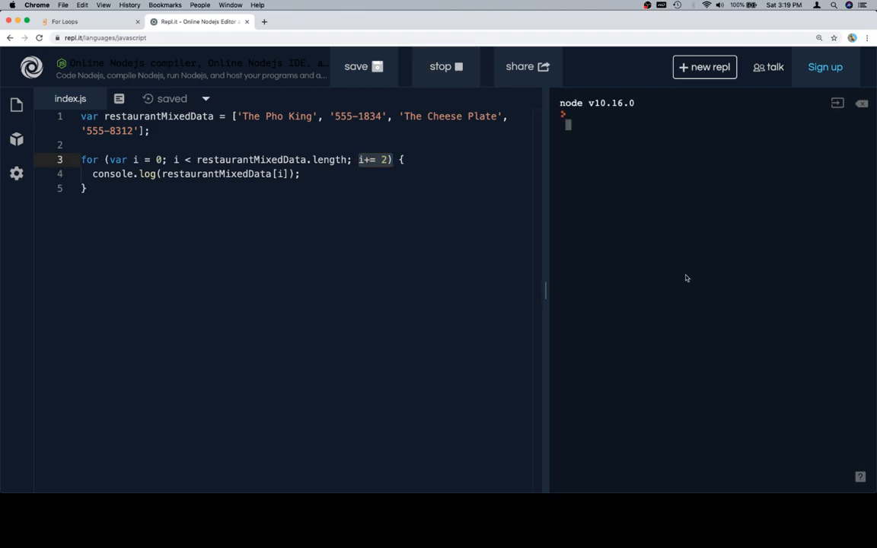
click(444, 67)
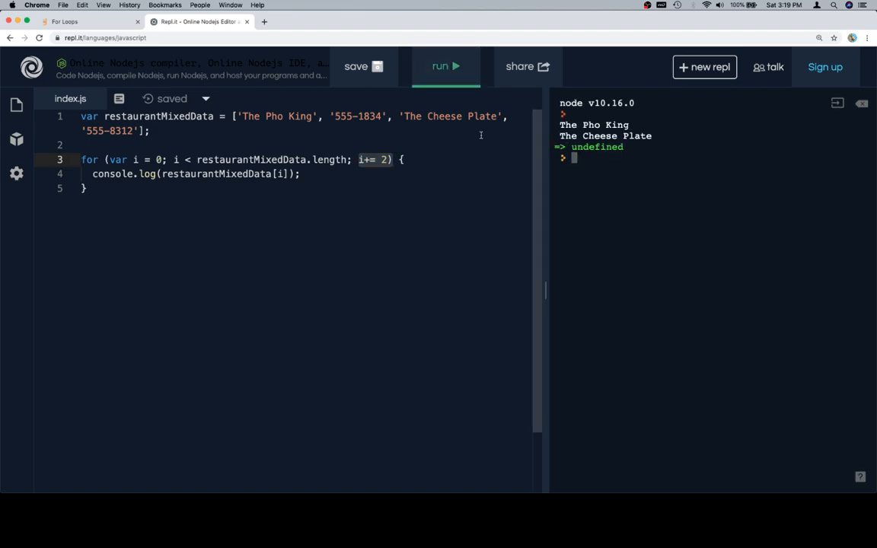
click(64, 21)
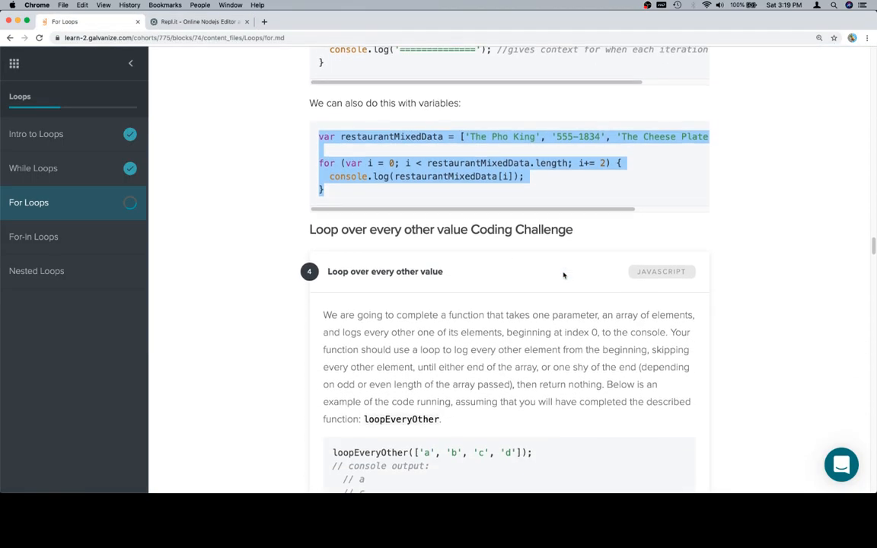
Bring the loopEveryOther challenge starter code and example calls over to the Repl.it editor.
scroll(down, 3)
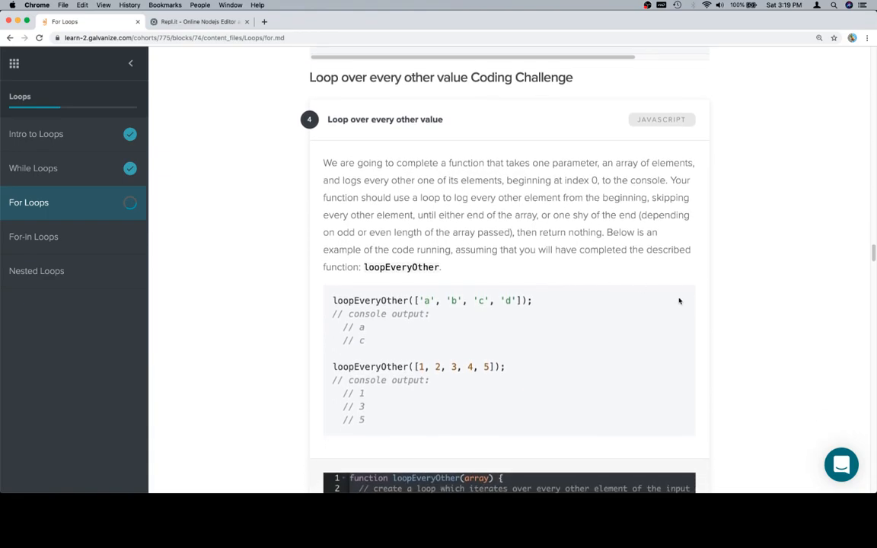
mouse_move(746, 333)
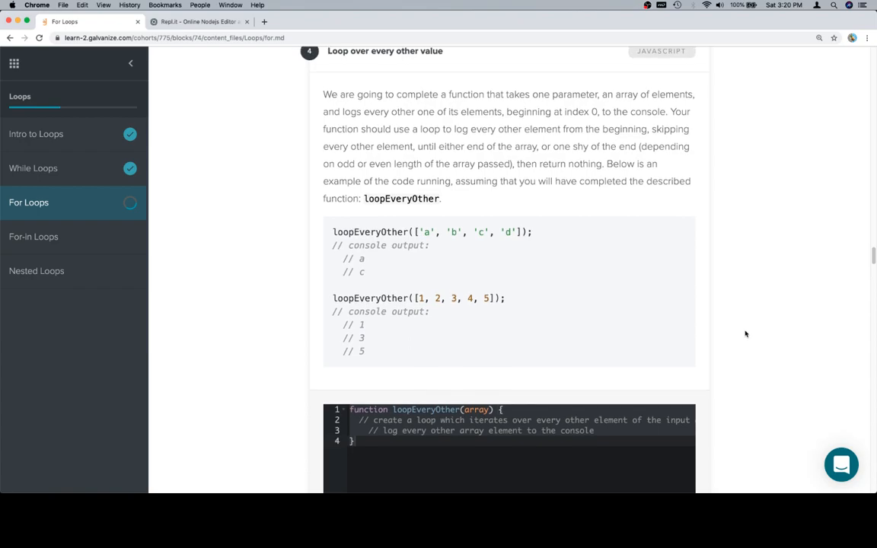
scroll(down, 3)
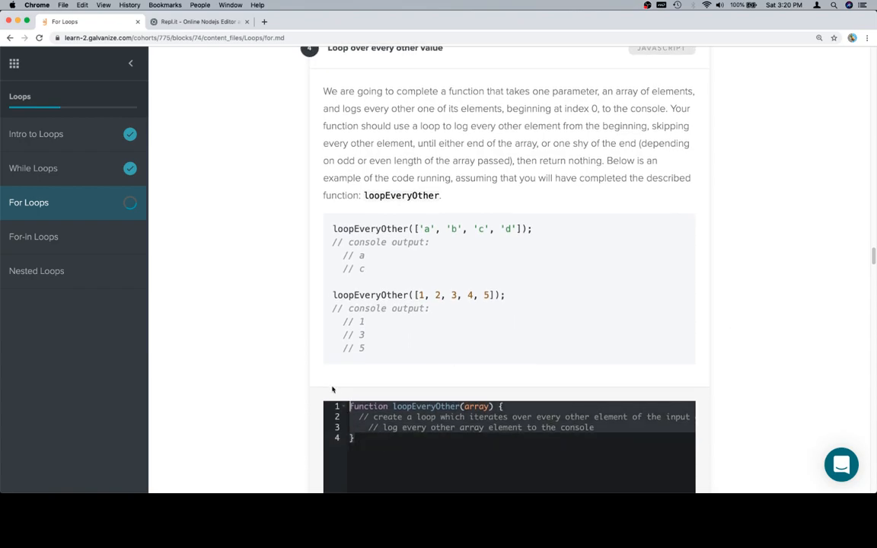
click(200, 21)
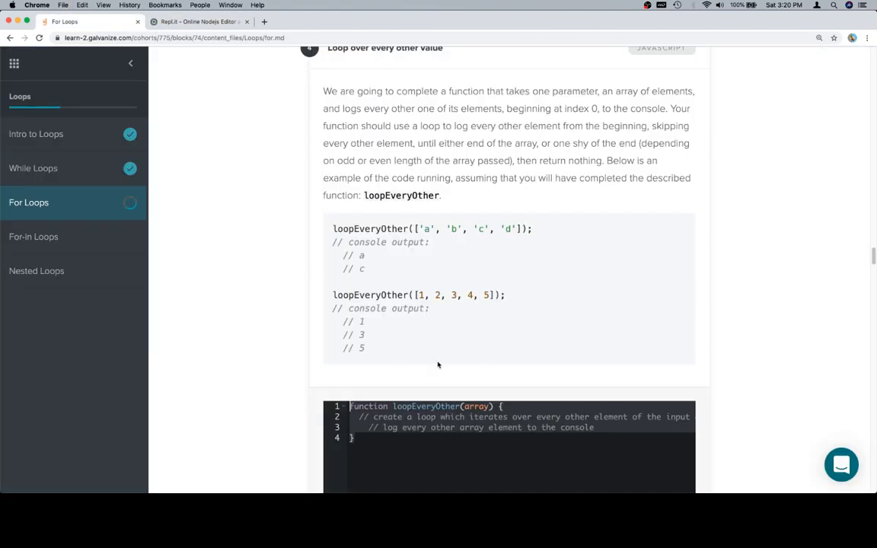
click(200, 22)
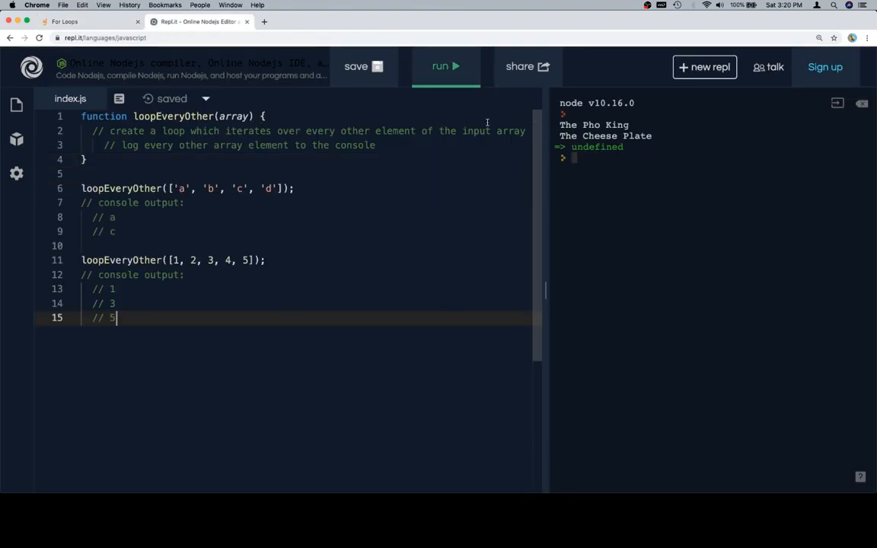
Write a for loop in loopEveryOther from i = 0 to array.length stepping by 2.
key(enter)
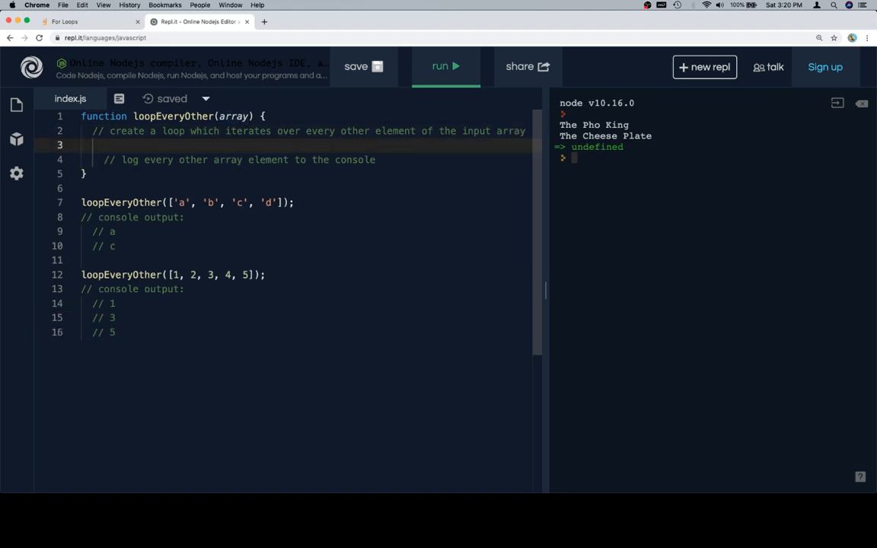
text(for (var i =)
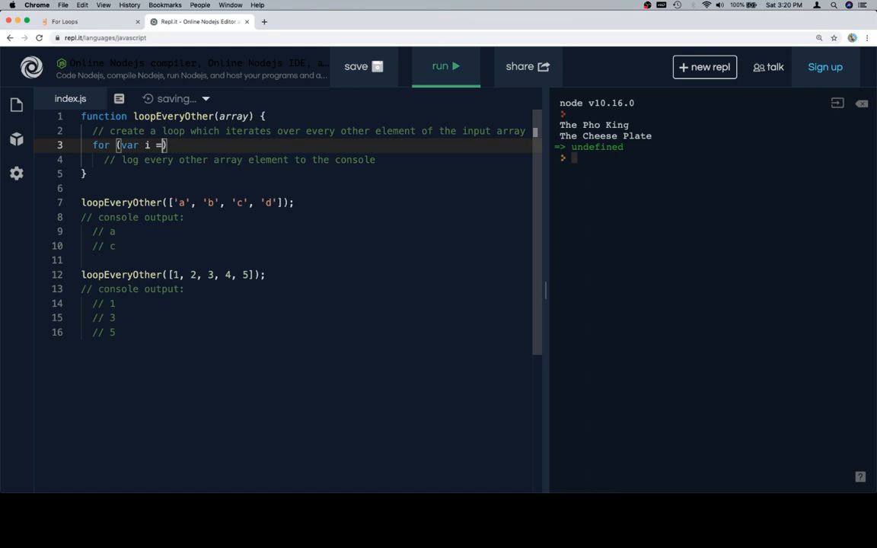
text(0; i < arr)
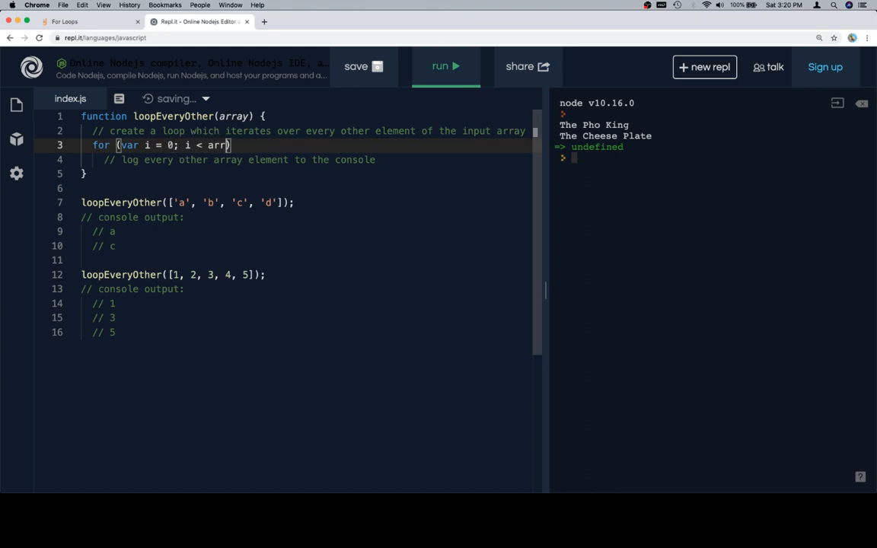
text(.length; i+)
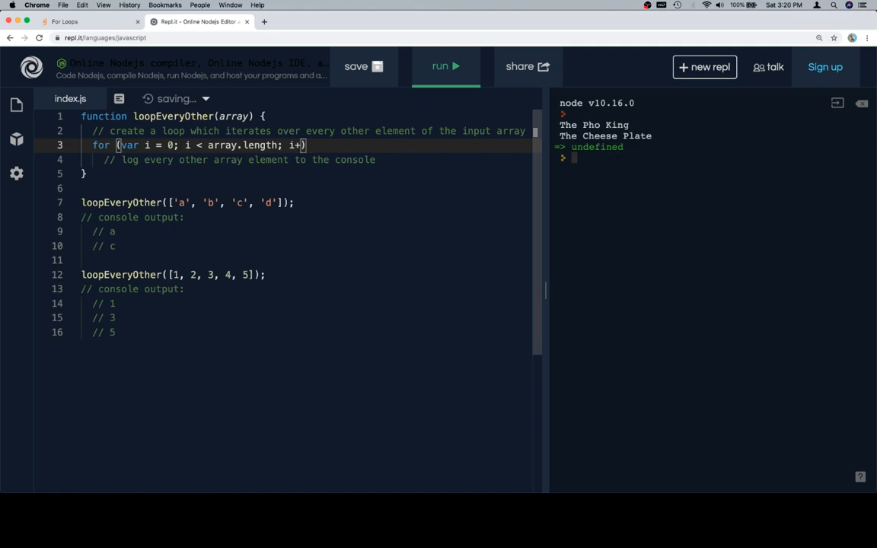
text(=2)
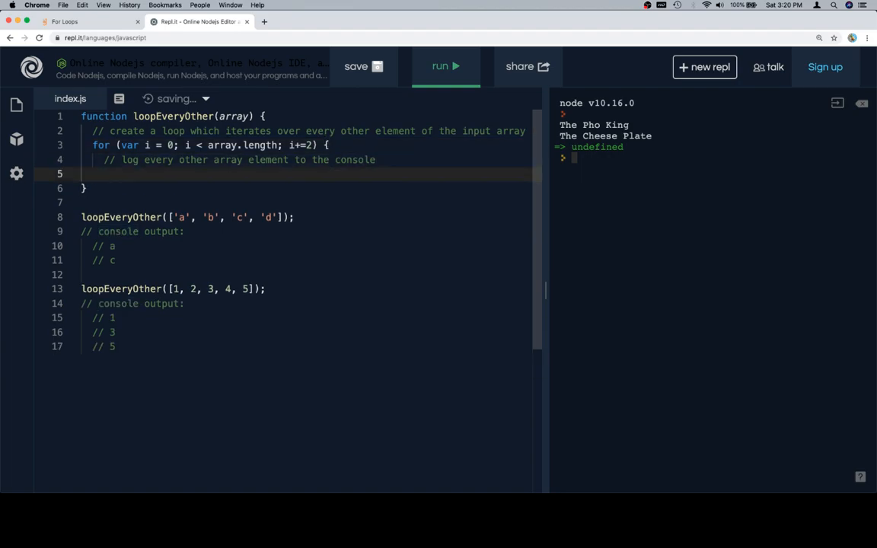
Log array[i] inside the loop and run it, printing a, c, 1, 3, 5.
text(console)
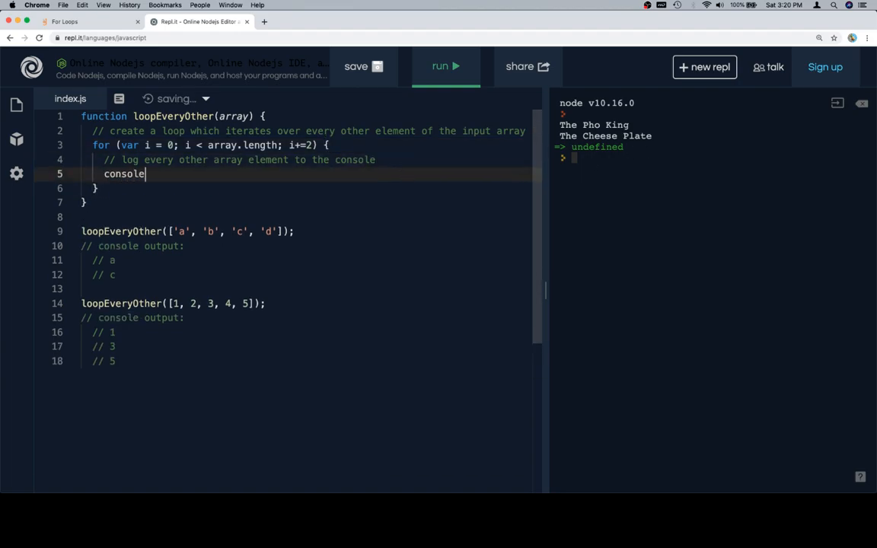
text(.log())
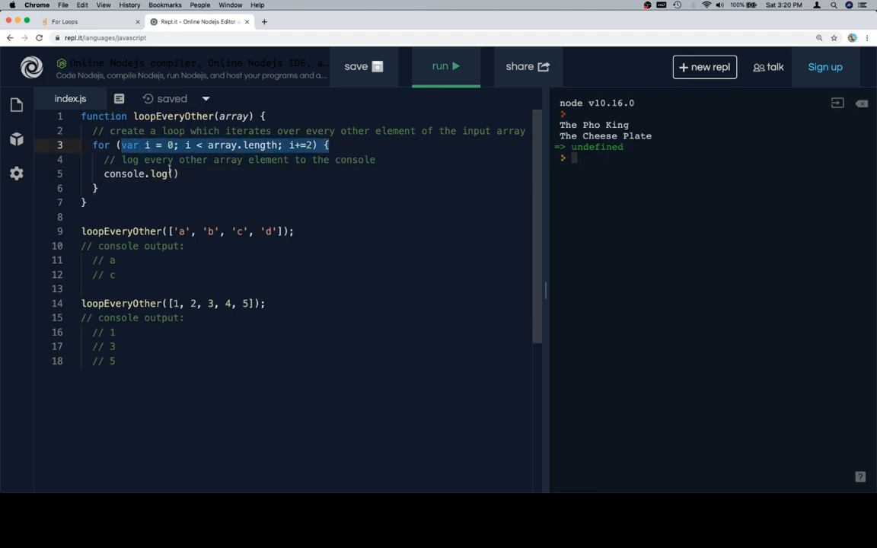
text(arra)
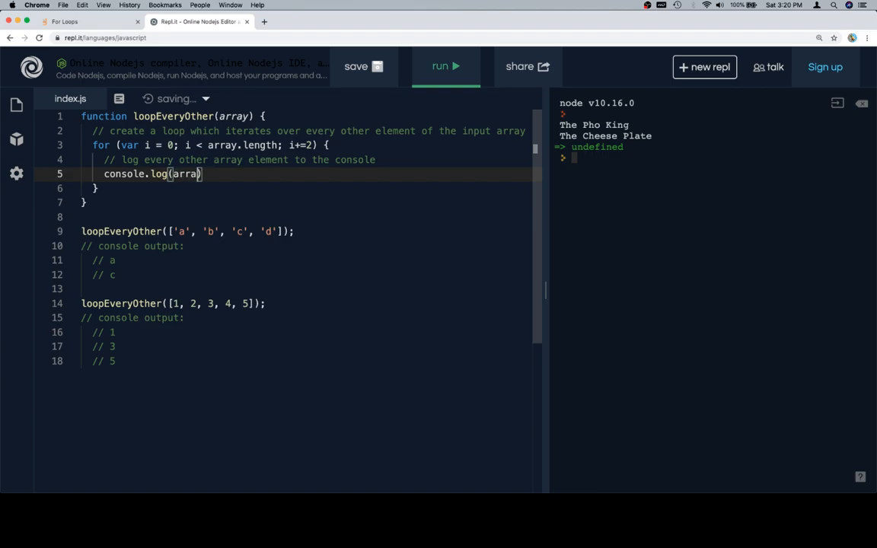
text([i])
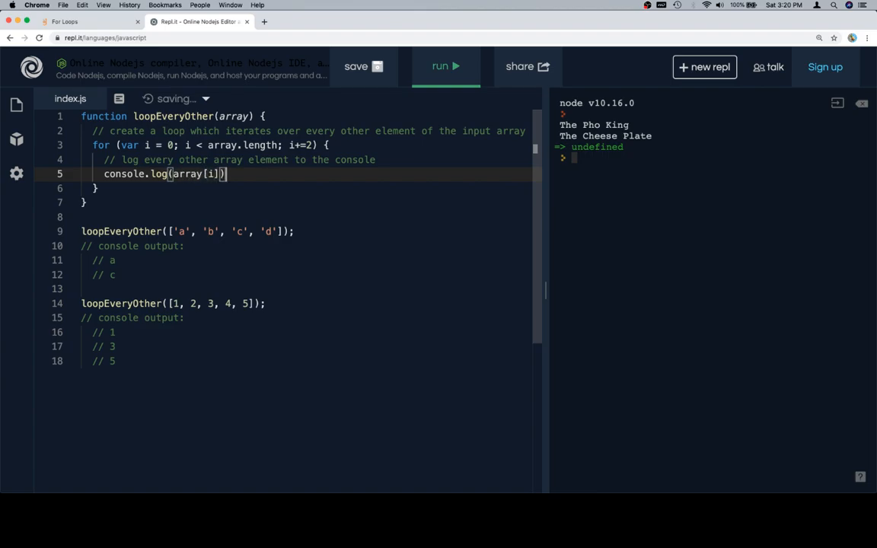
text(;)
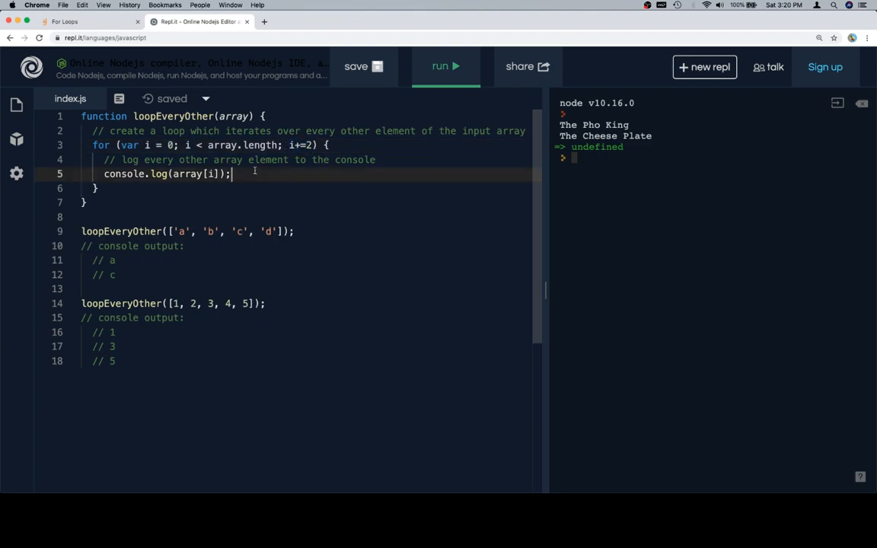
click(444, 67)
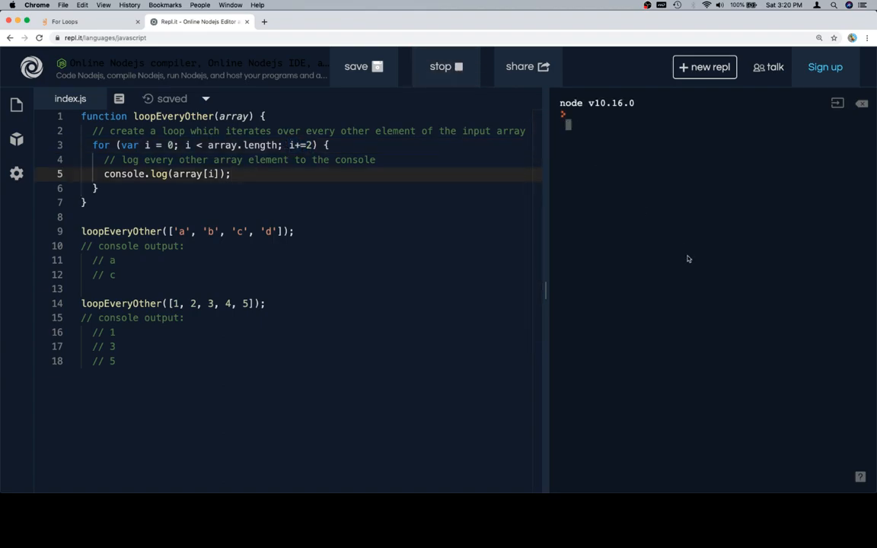
click(444, 67)
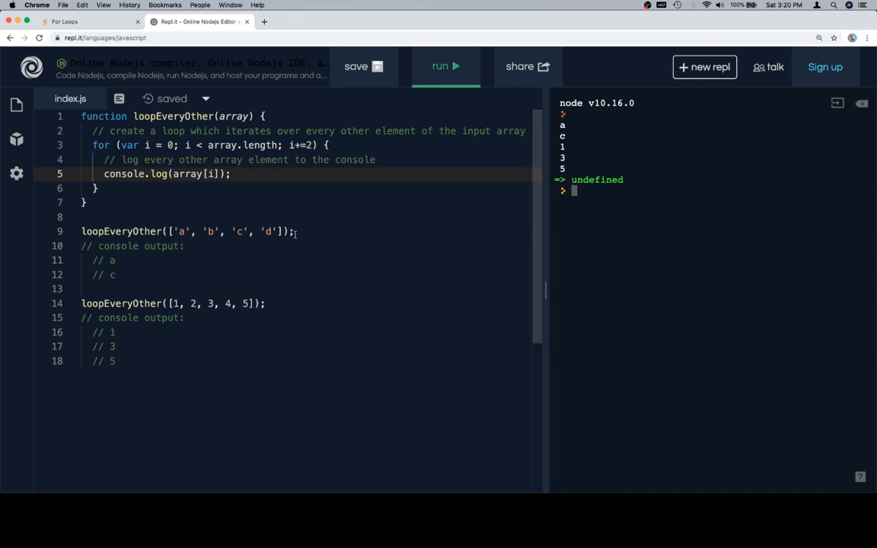
Add var i = 0; and a while (i < array.length) loop header below the for loop.
key(enter)
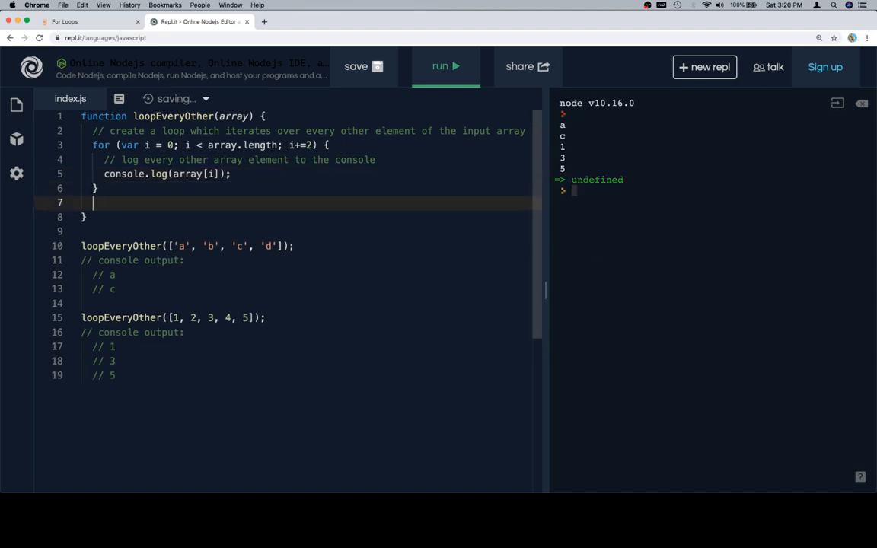
text(var i)
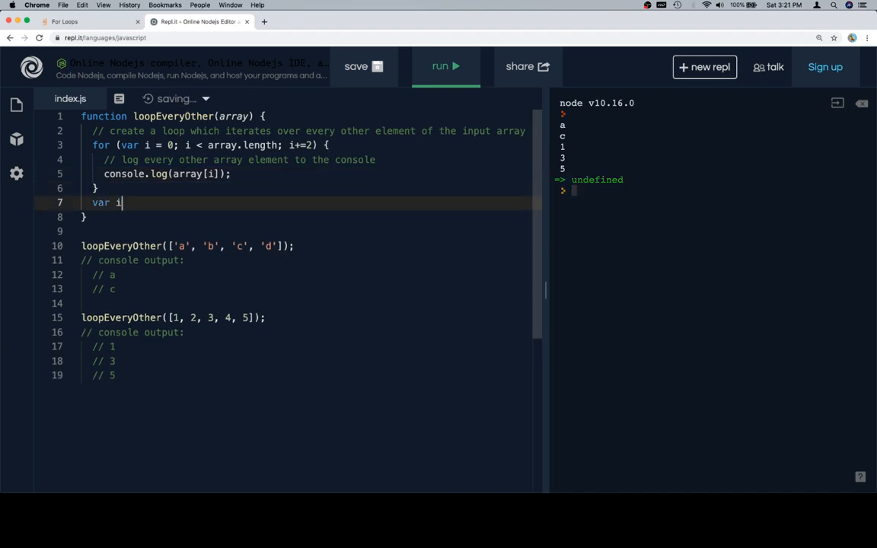
text(= 0;)
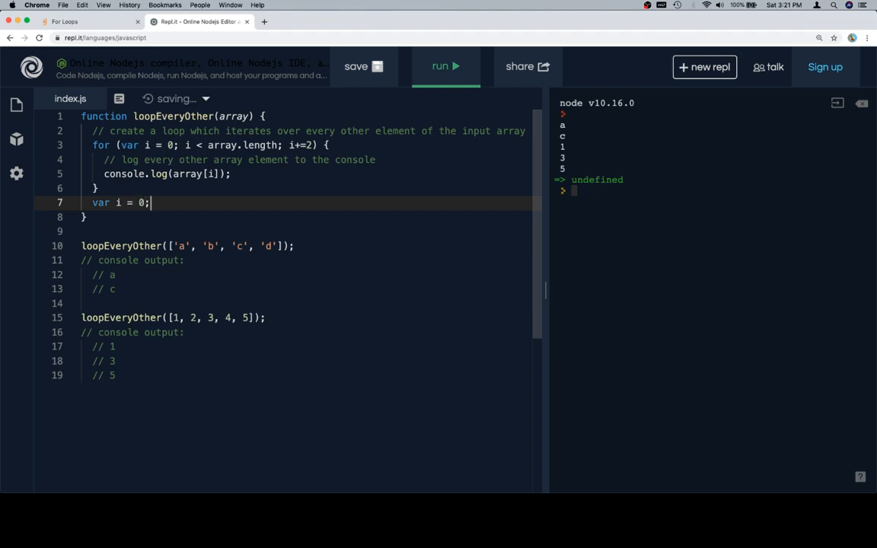
text(whil)
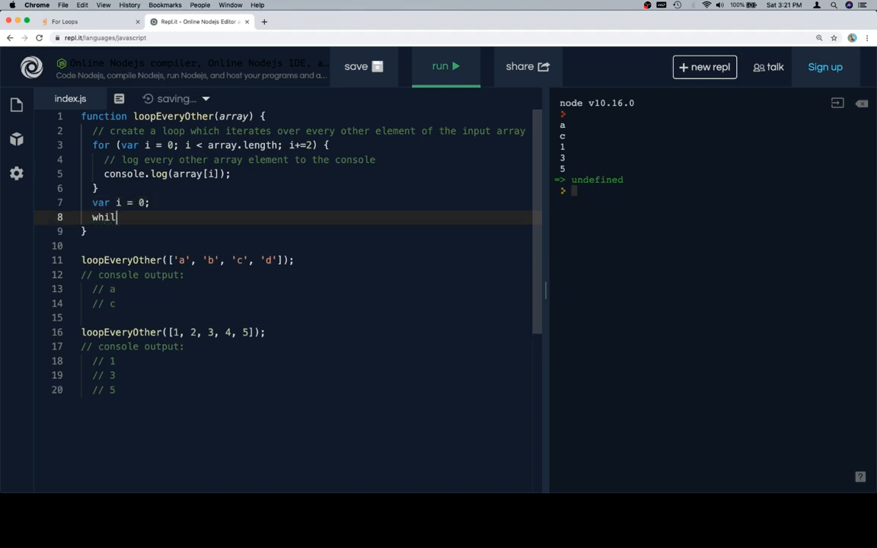
text(e ()
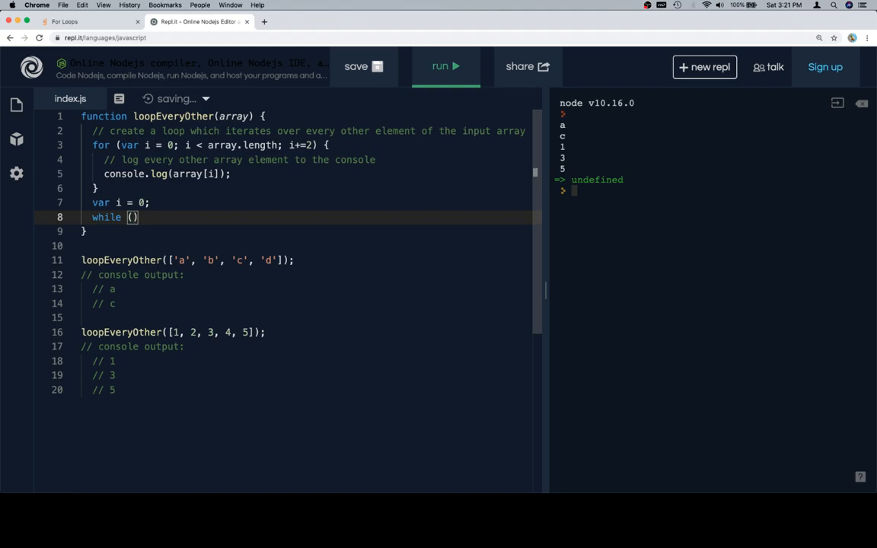
text(i < array.length)
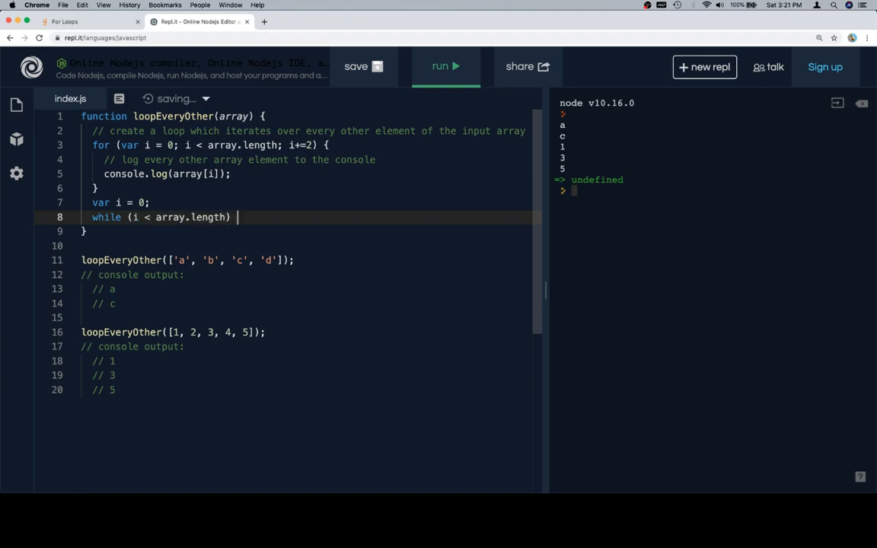
text({)
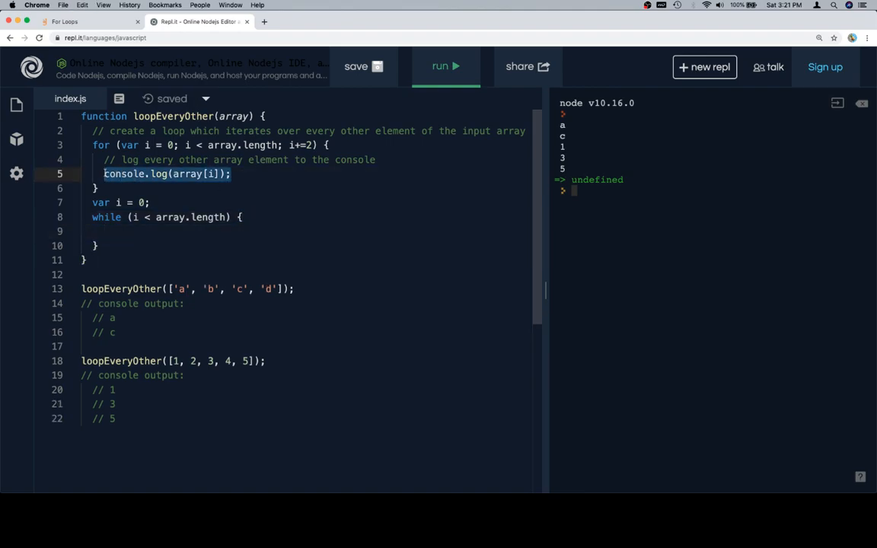
Log array[i] and add 2 to i in the while body, then comment out the old for loop.
text(console.log(array[i]);)
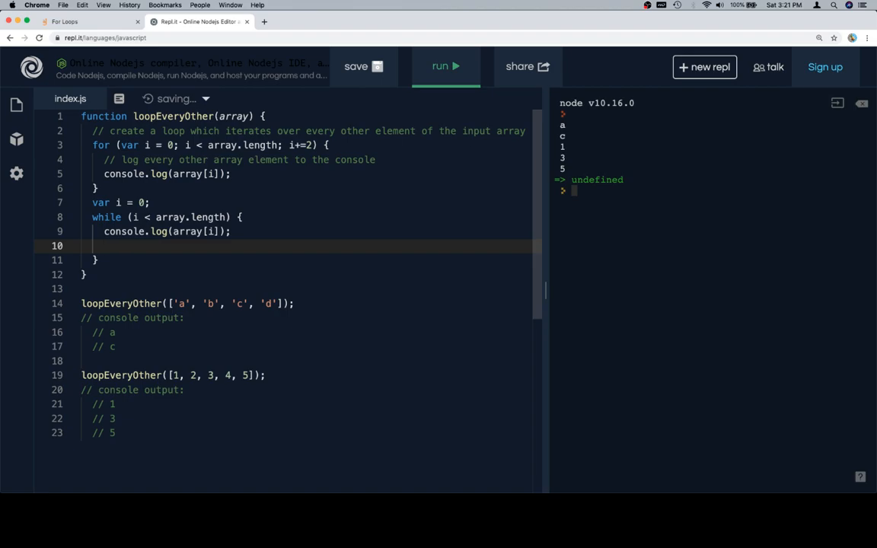
text(i+=2;)
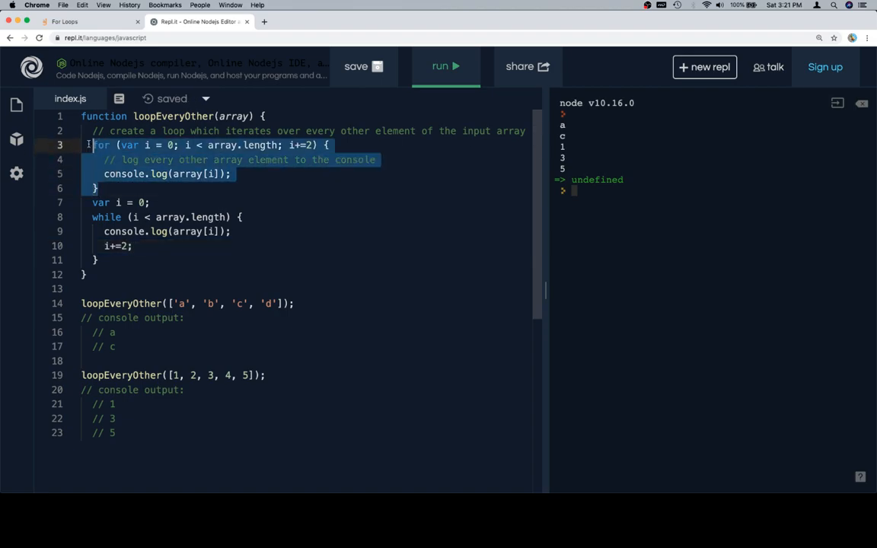
key(cmd+/)
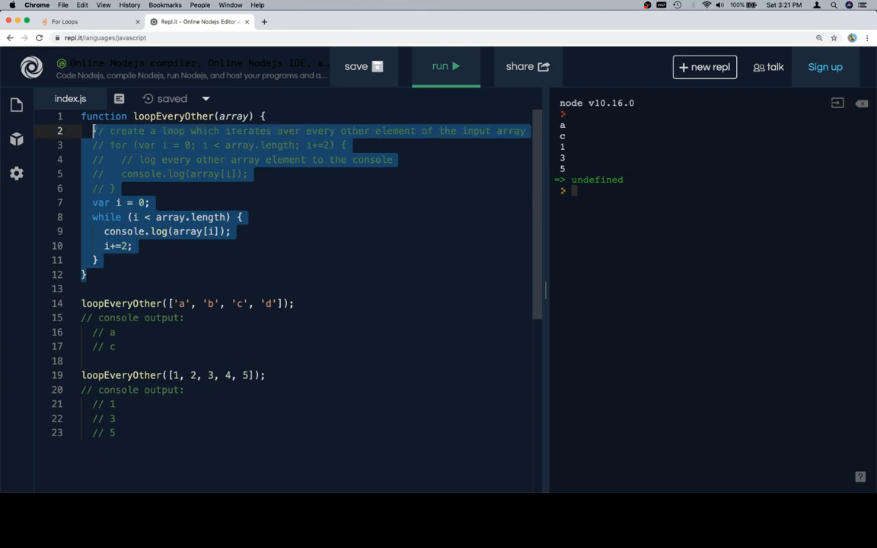
Run the challenge tests on the while-loop solution in Galvanize Learn, both checks passing as Correct.
click(64, 21)
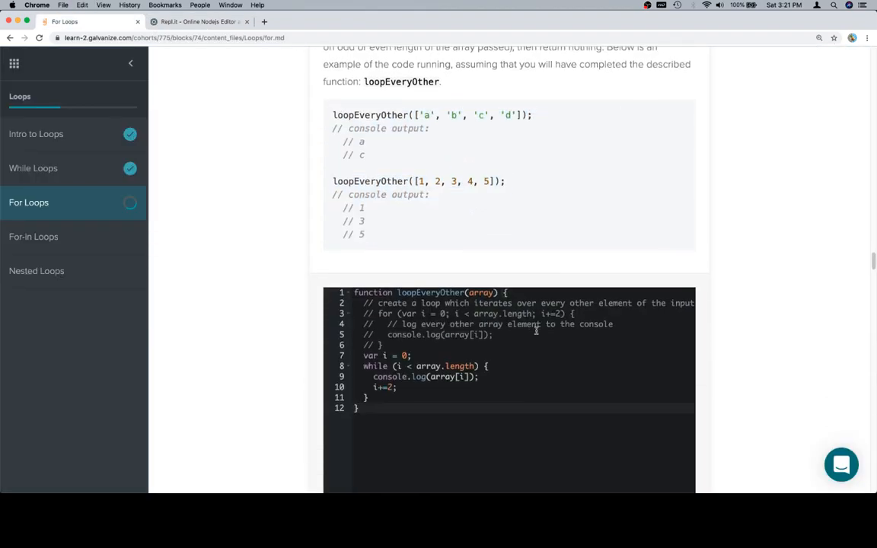
scroll(down, 3)
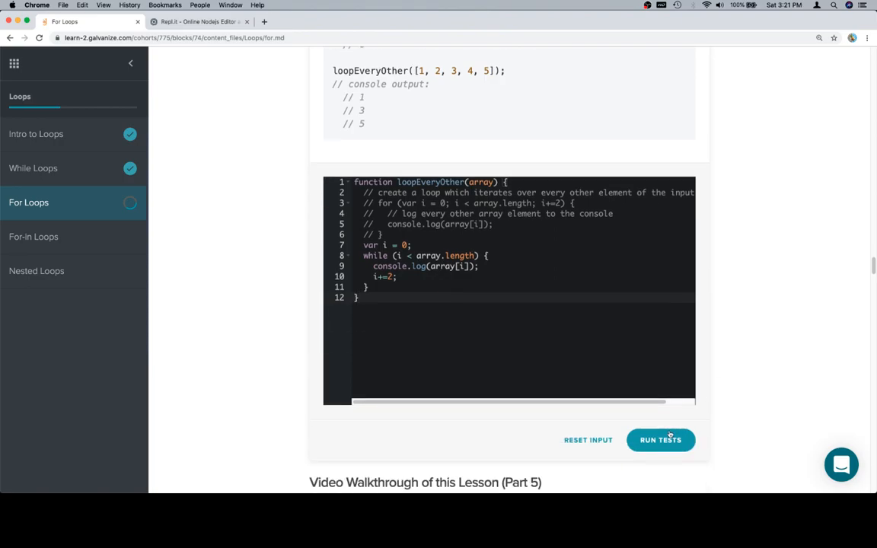
click(661, 440)
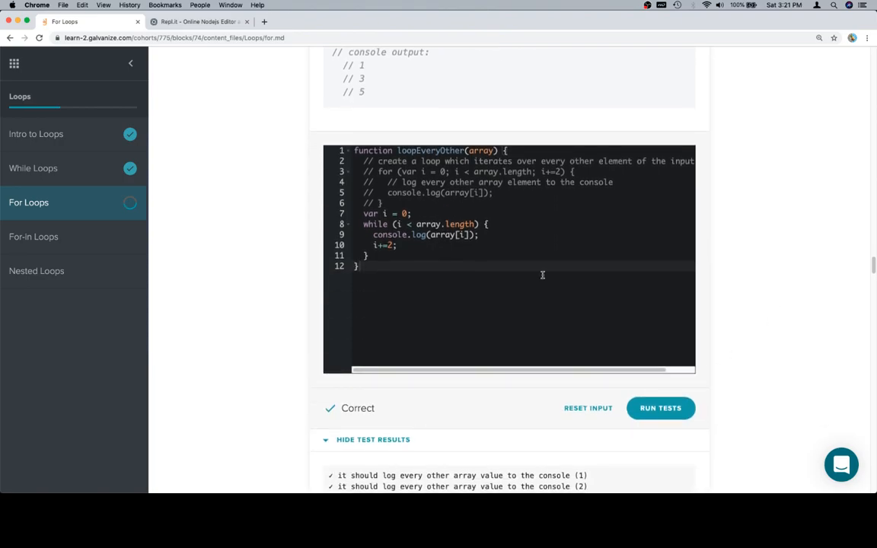
mouse_move(605, 250)
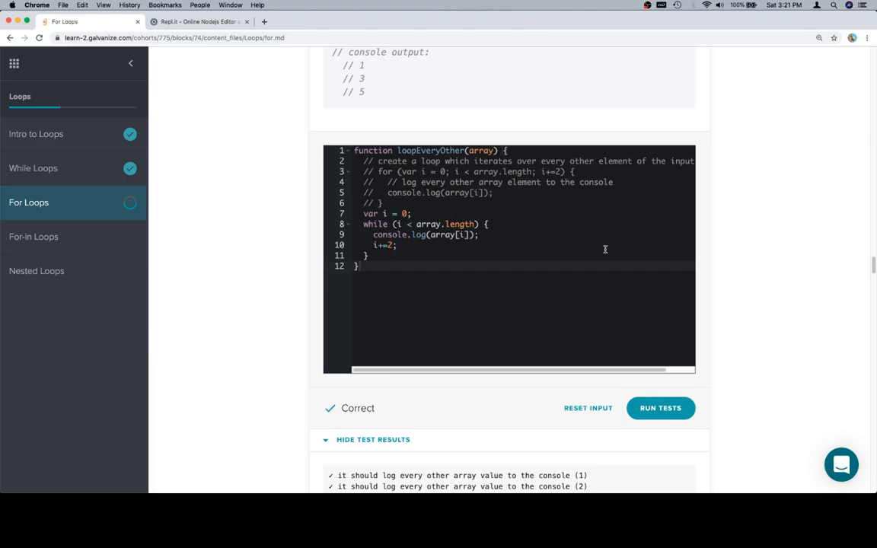
mouse_move(767, 284)
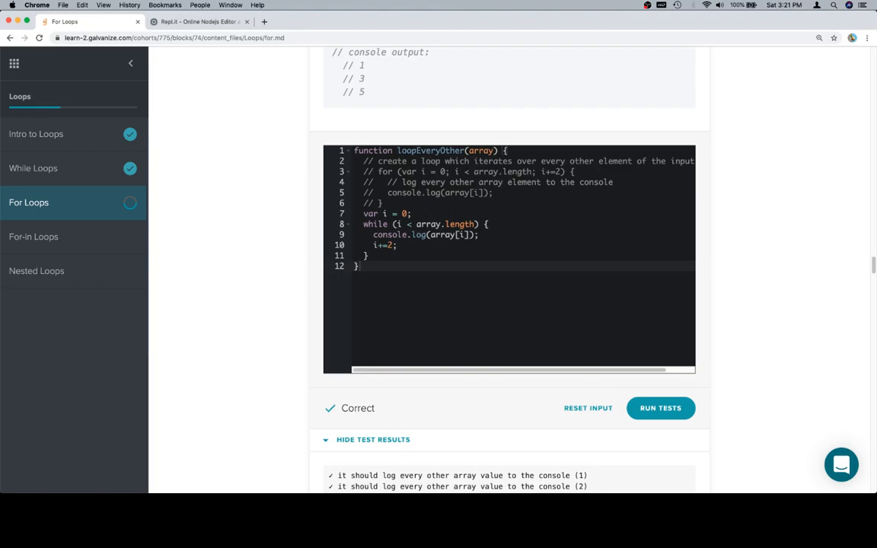
scroll(down, 3)
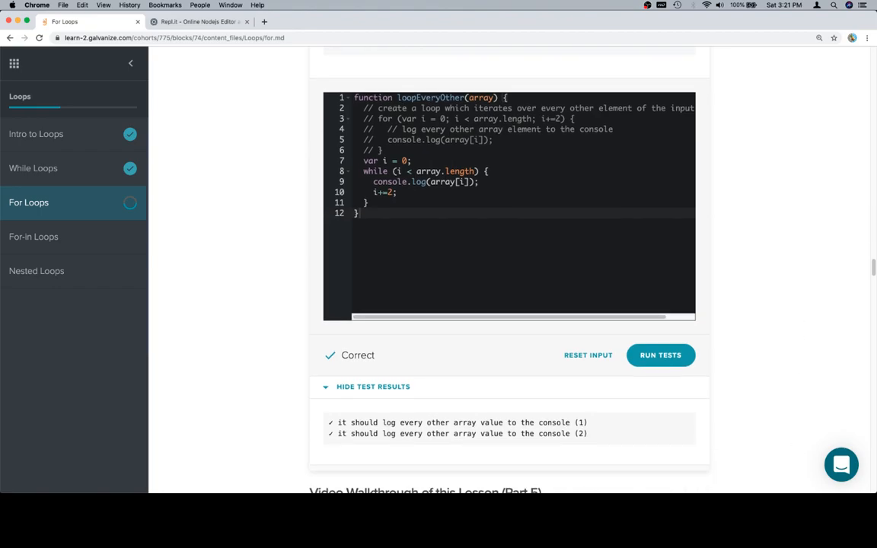